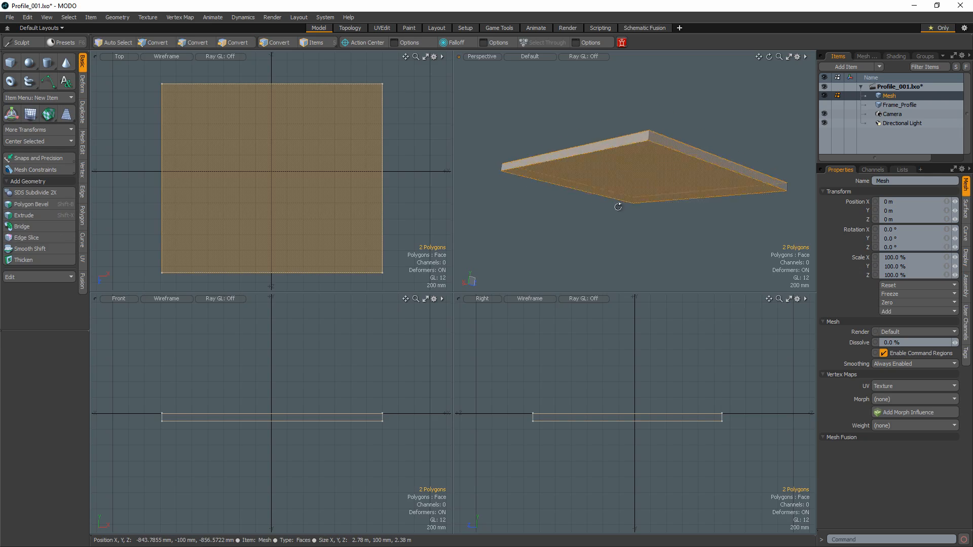
Inset the plate's top face into a border ring and bridge the inner faces to open the center.
{"action": "left_click", "coordinate": [31, 204]}
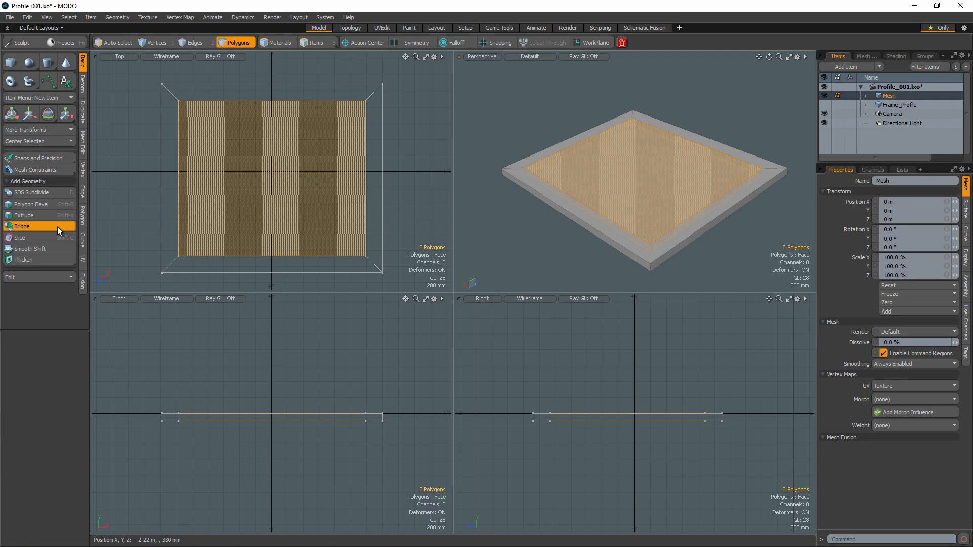
{"action": "left_click", "coordinate": [22, 226]}
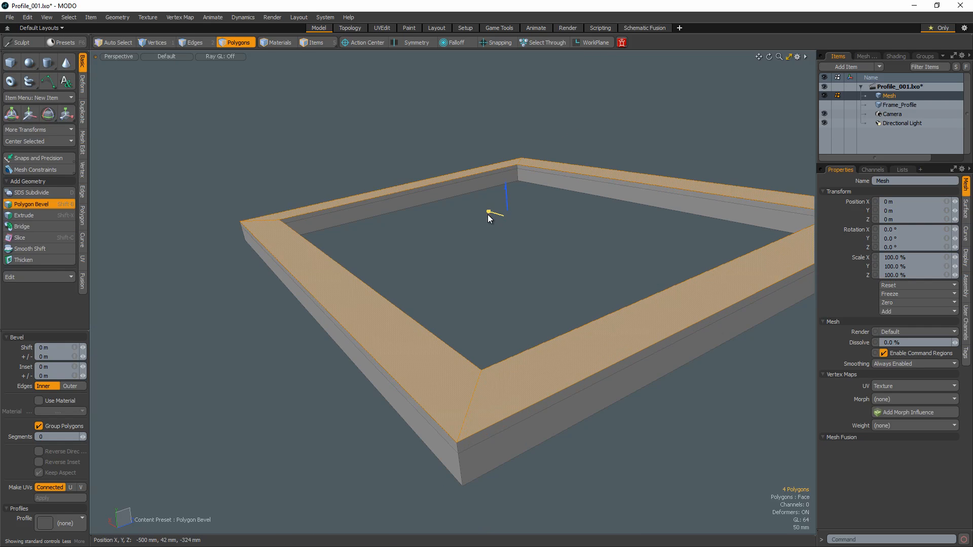
Bevel the frame's top faces into a raised step and start a second profiled bevel.
{"action": "left_click_drag", "start_coordinate": [492, 212], "coordinate": [496, 198]}
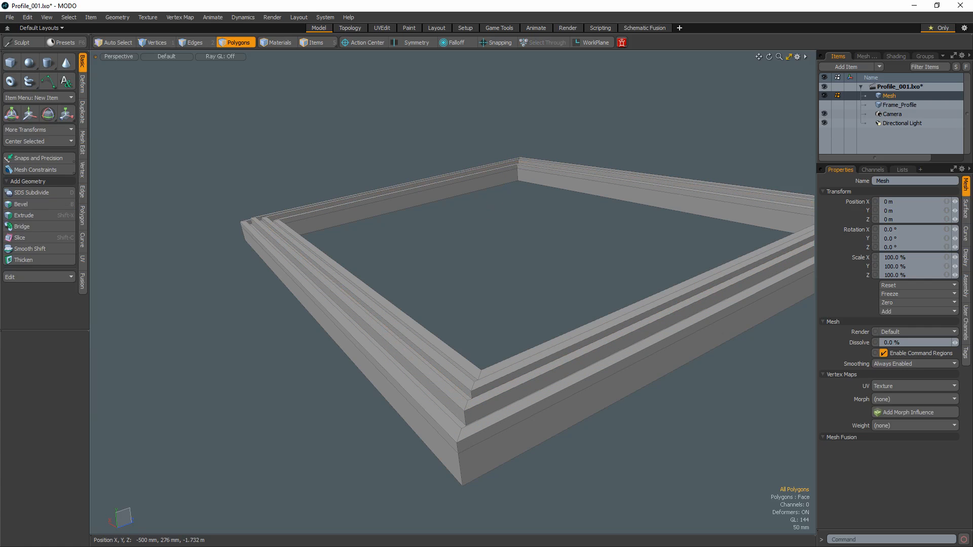
{"action": "left_click", "coordinate": [30, 203]}
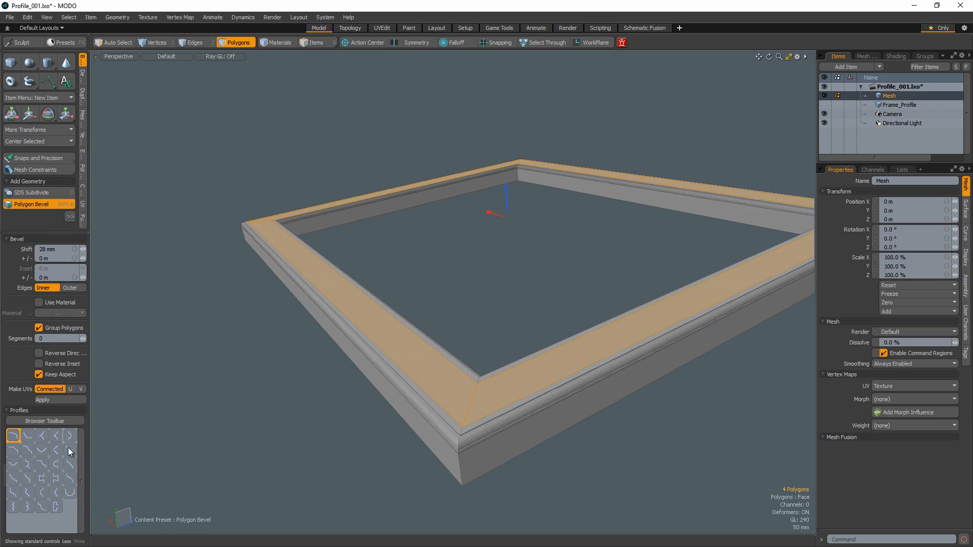